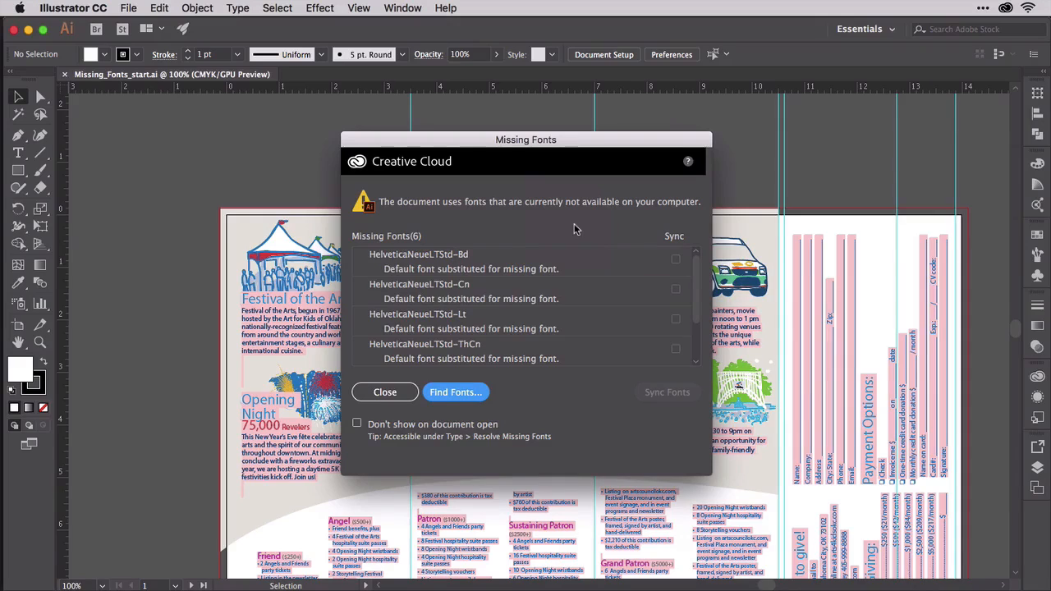
Dismiss the missing-fonts warning and confirm the heading uses KlinicSlab Bold at 19.9 pt
scroll("down", 3)
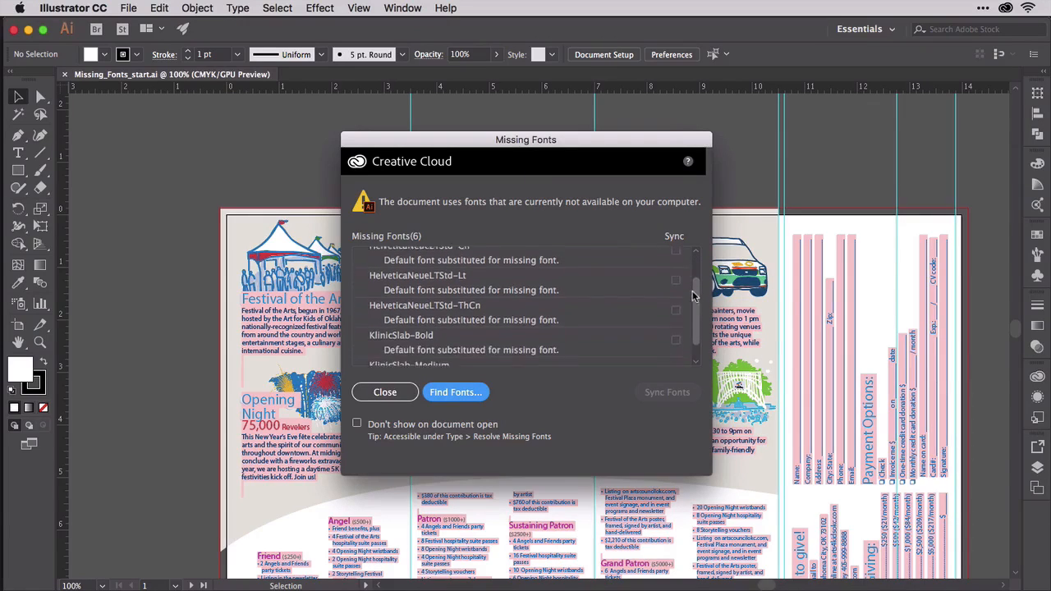
scroll("up", 3)
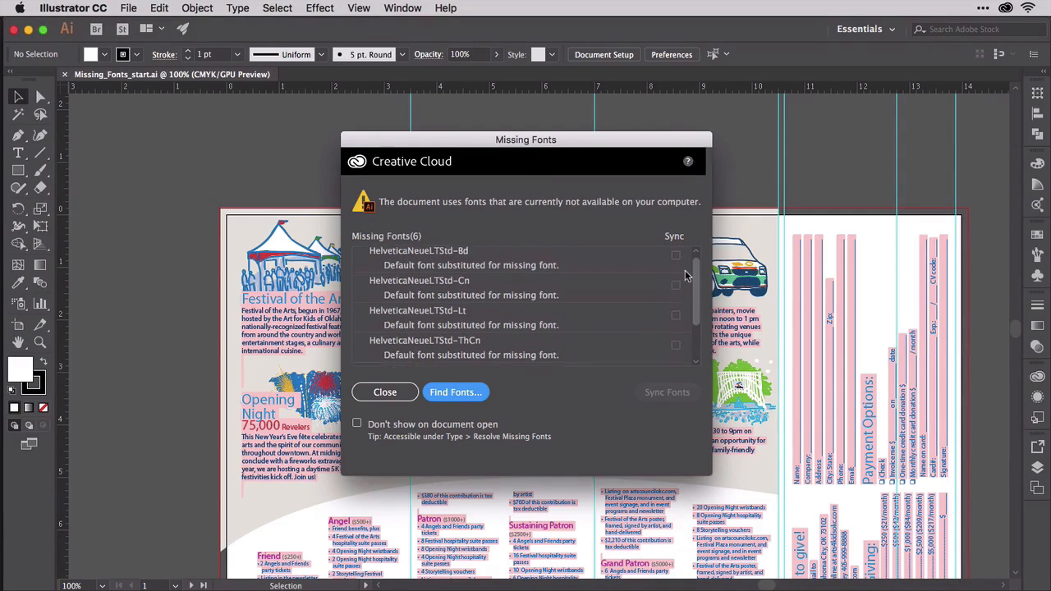
scroll("up", 3)
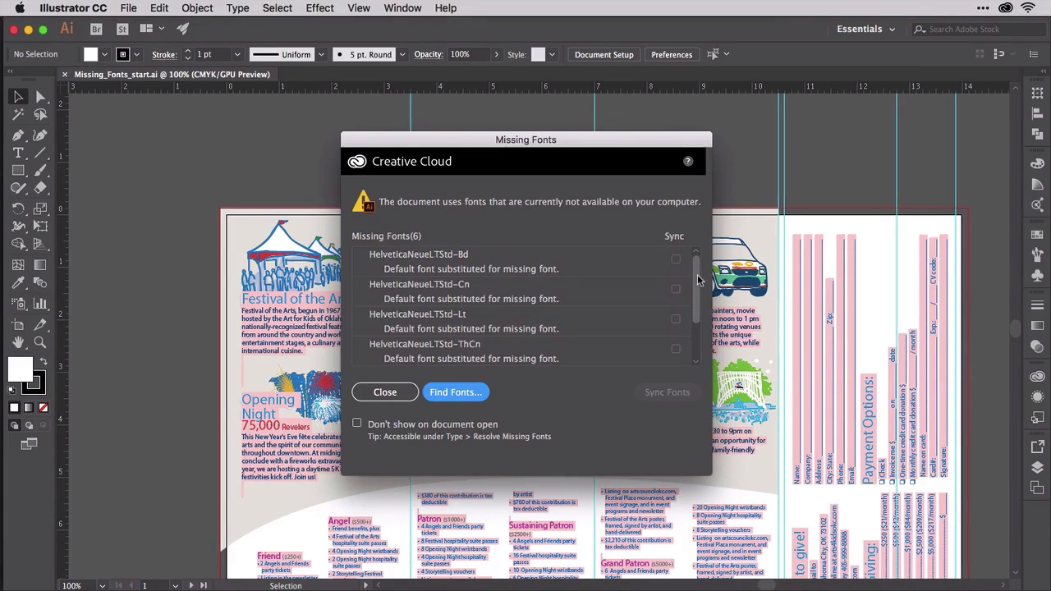
scroll("down", 3)
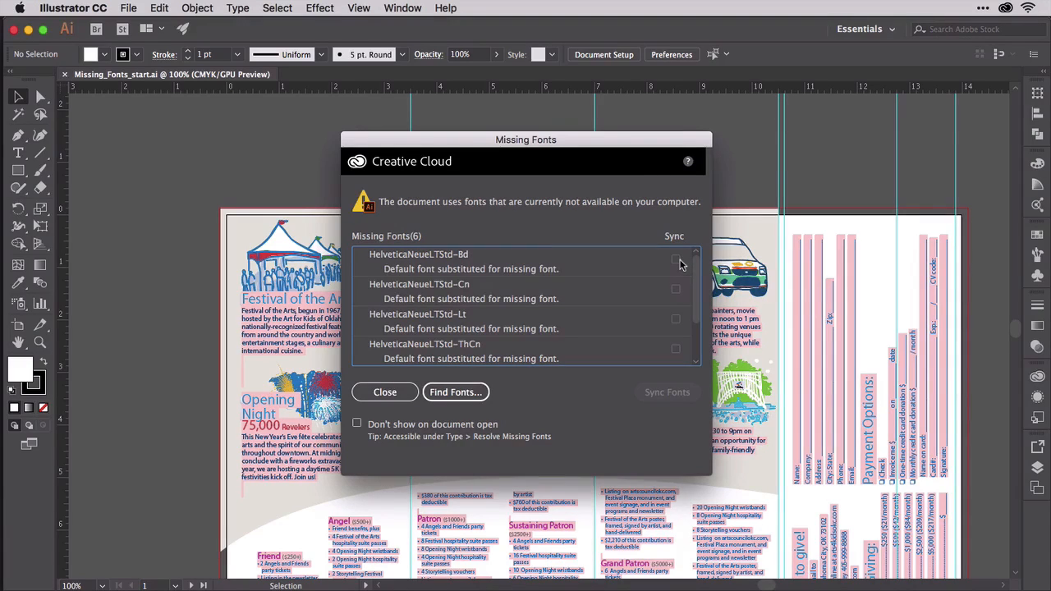
mouse_move(505, 394)
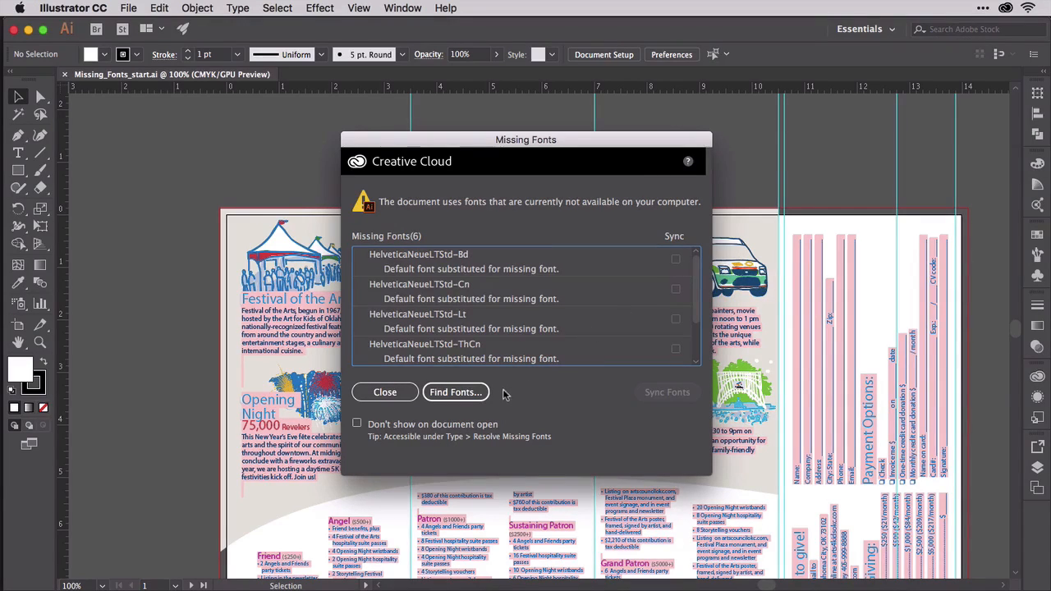
mouse_move(456, 392)
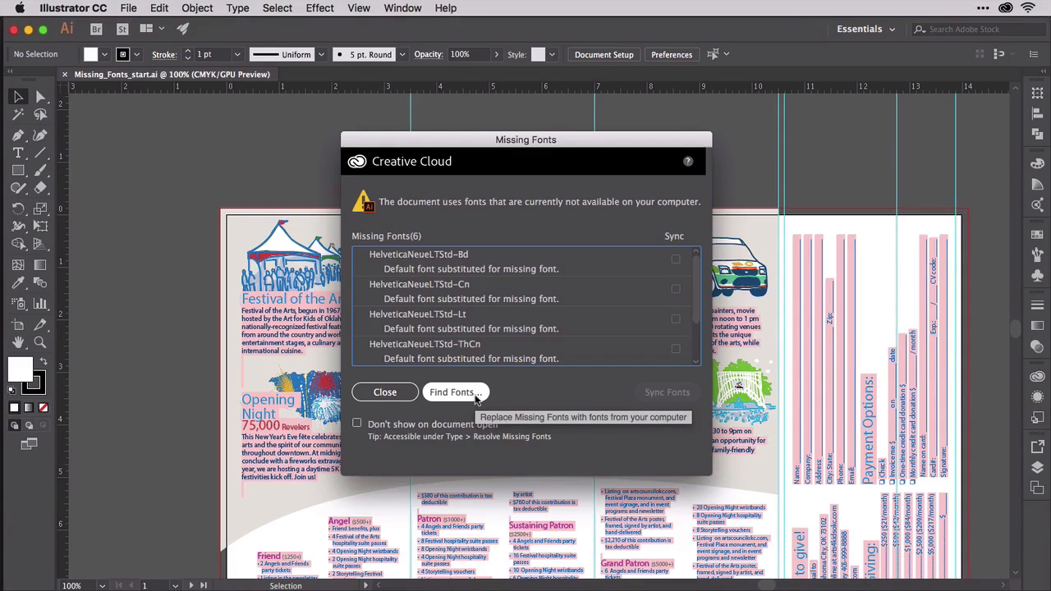
left_click(384, 392)
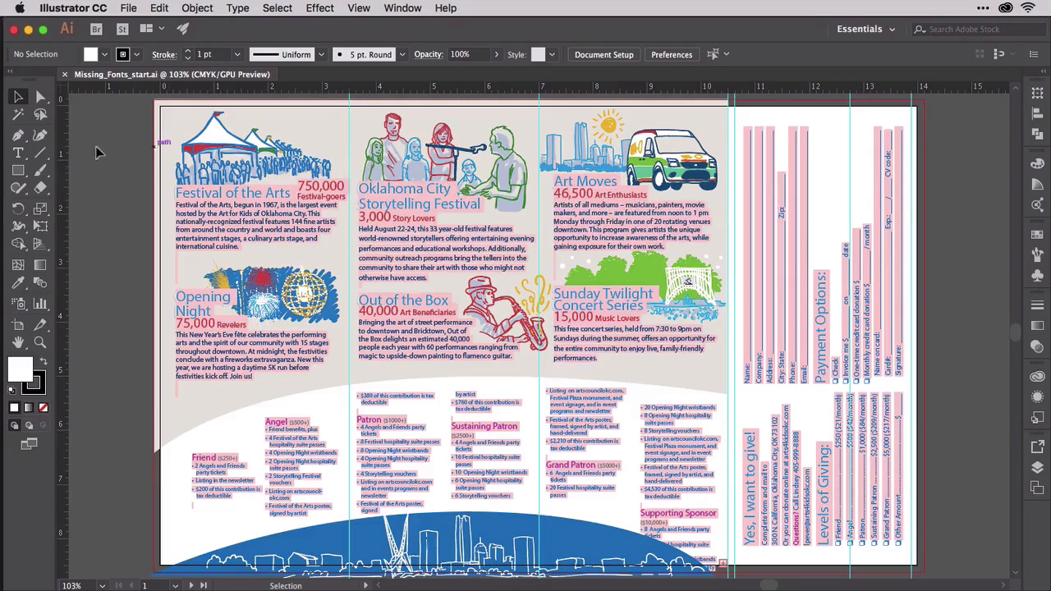
left_click(18, 153)
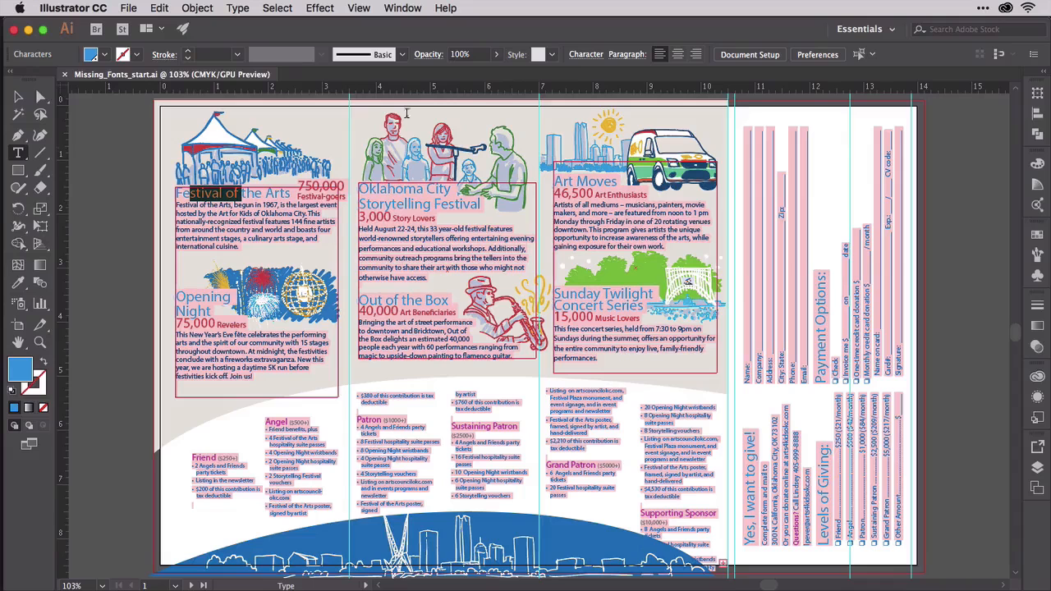
left_click(586, 54)
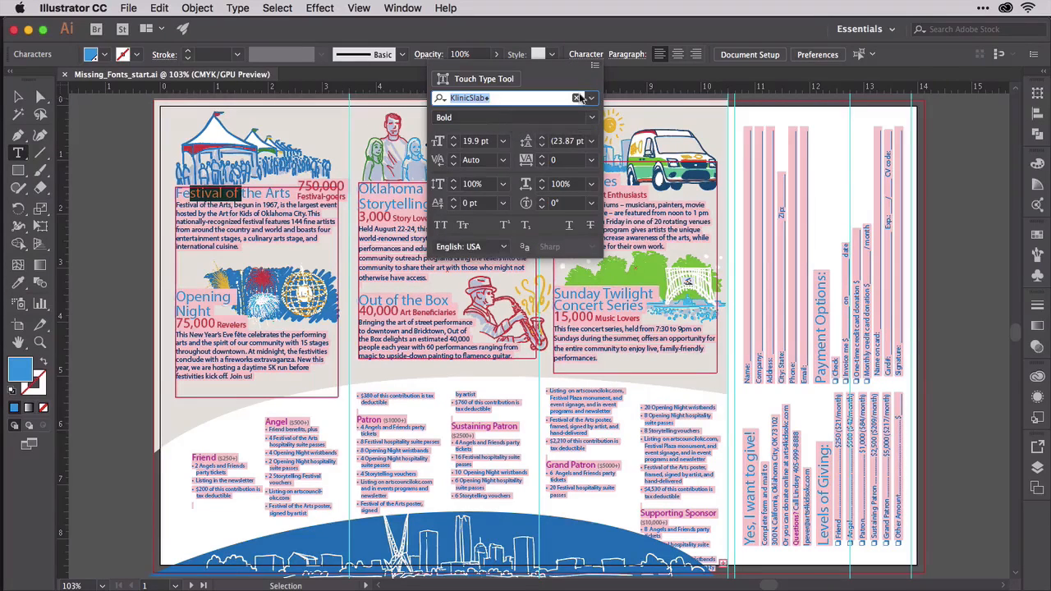
Expand HelveticaNeueLTStd and Helvetica Neue in the font list to compare their styles
left_click(590, 97)
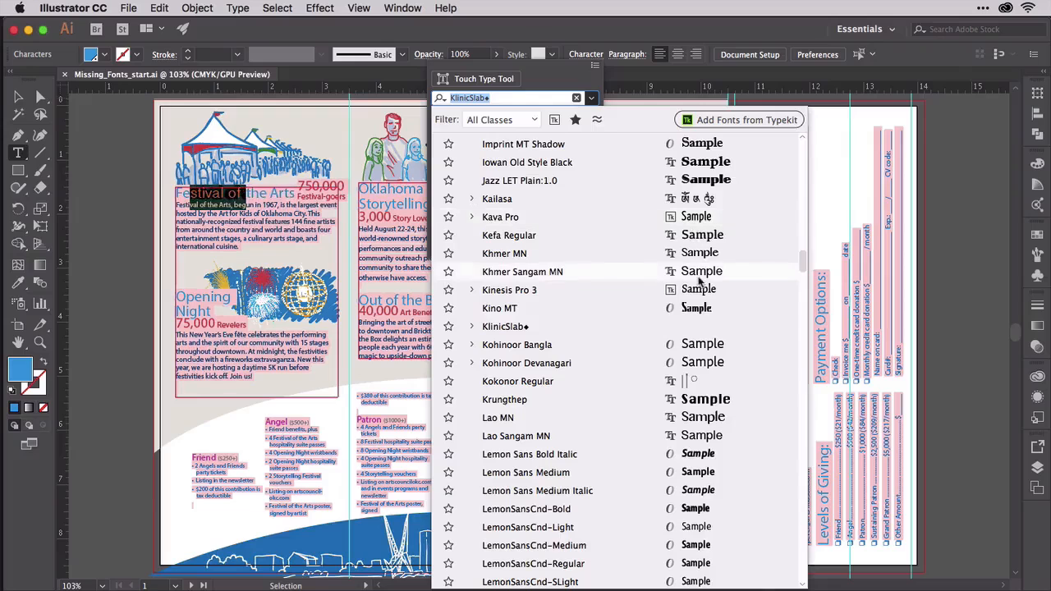
scroll("up", 3)
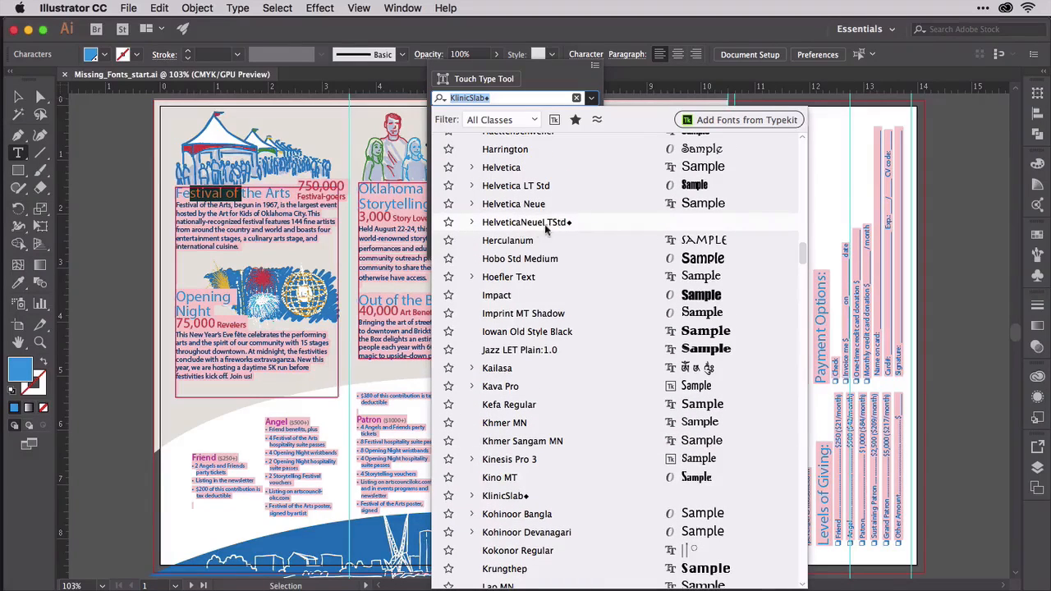
left_click(472, 221)
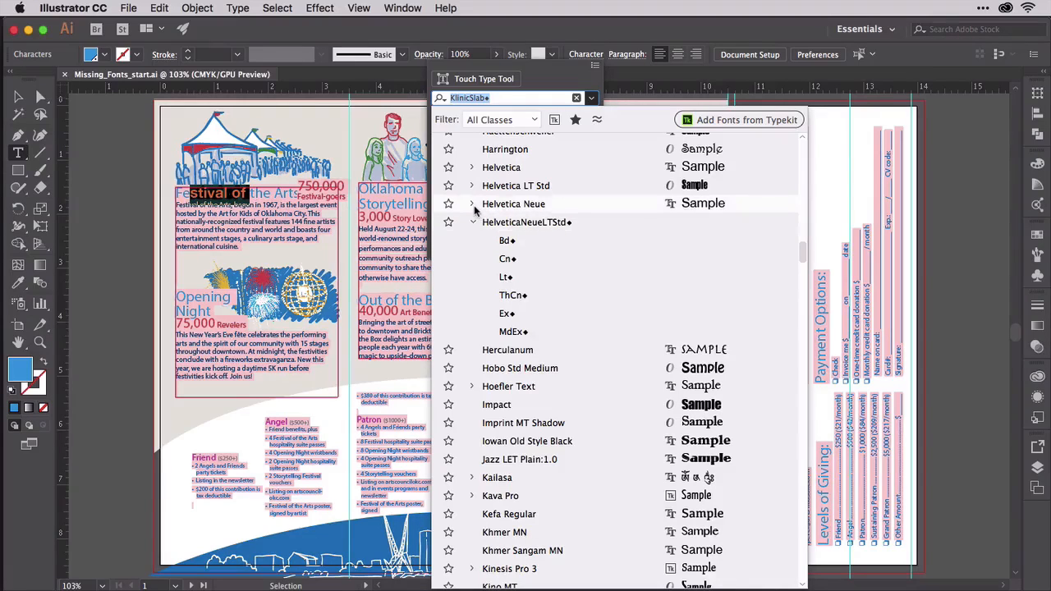
left_click(471, 203)
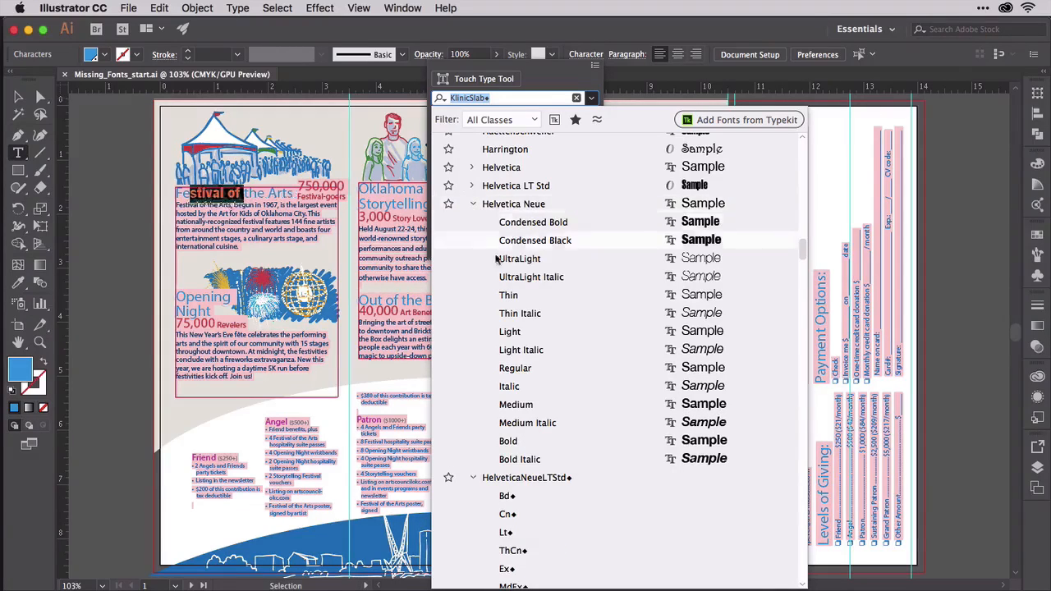
mouse_move(656, 349)
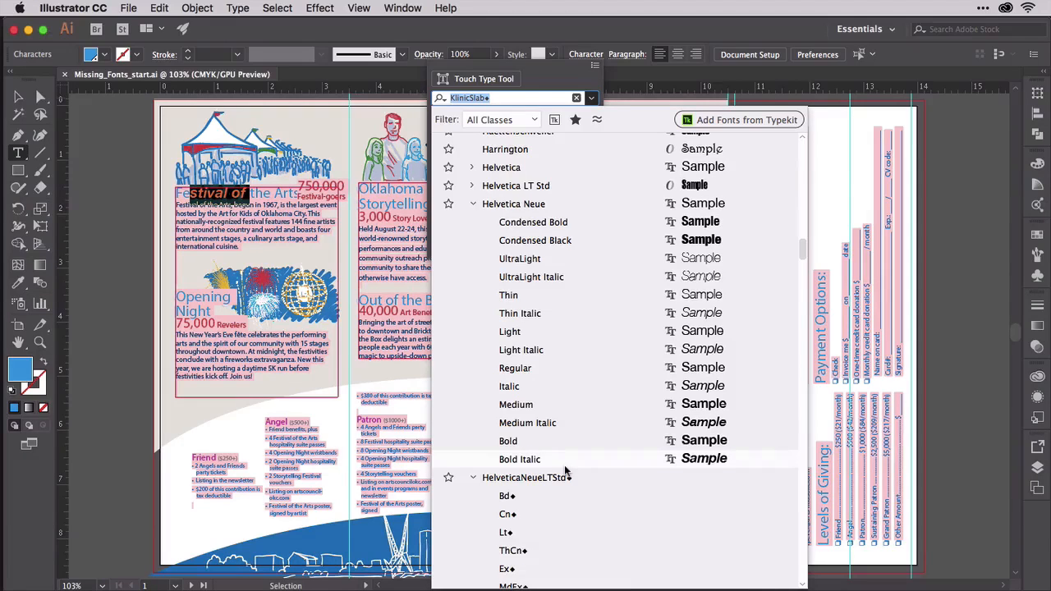
left_click(238, 8)
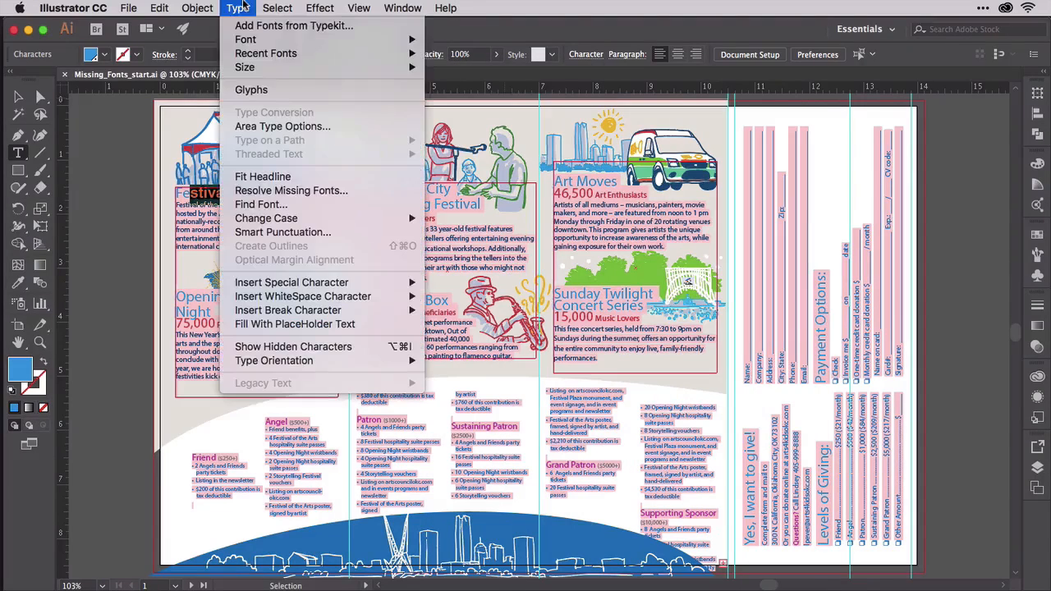
Open Find Font and select the missing HelveticaNeueLTStd Lt as the font to replace
left_click(290, 190)
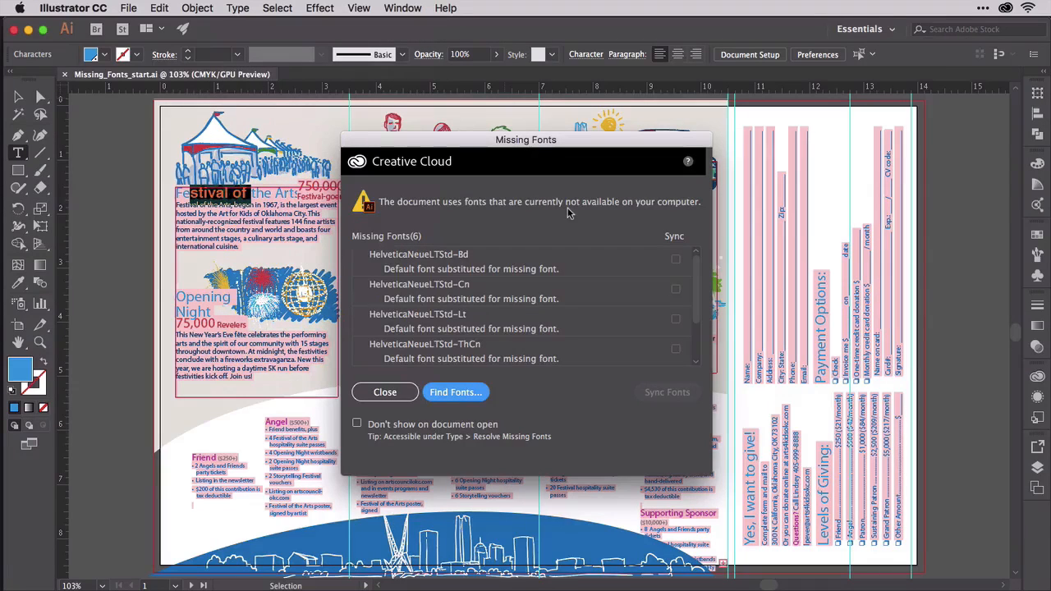
mouse_move(518, 342)
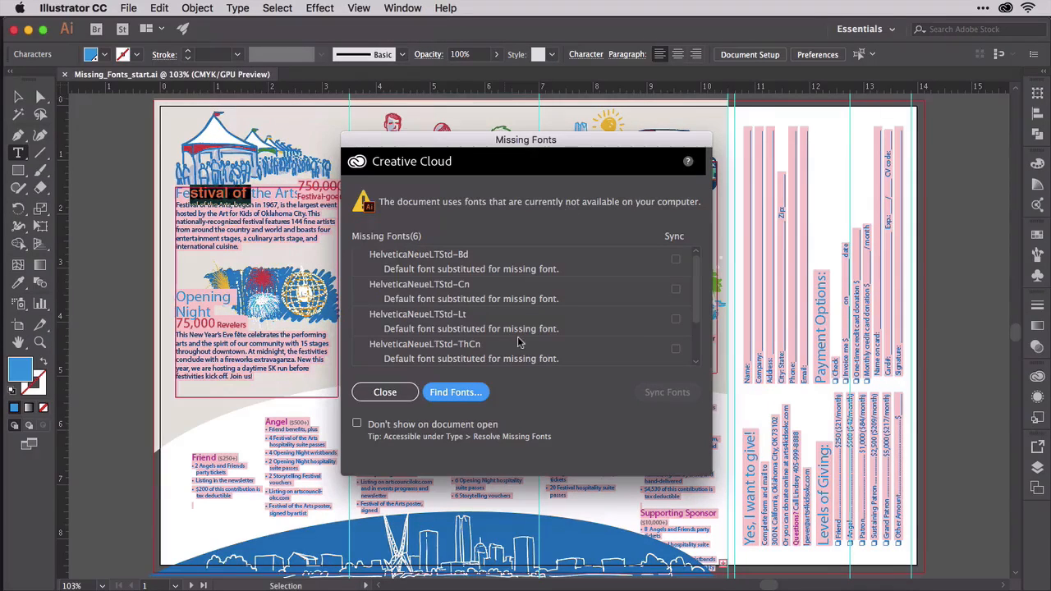
left_click(455, 392)
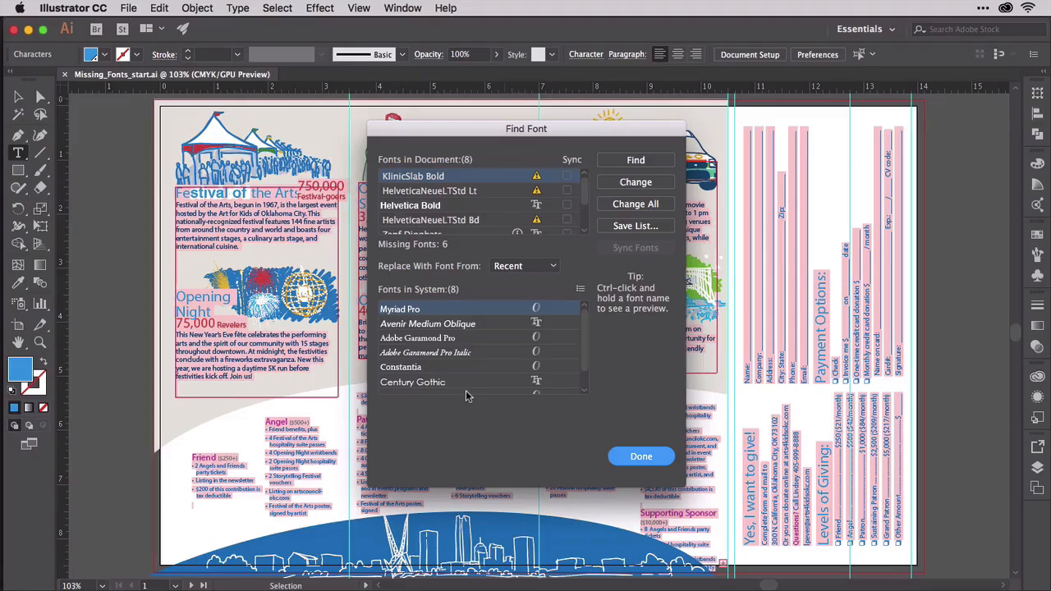
mouse_move(547, 183)
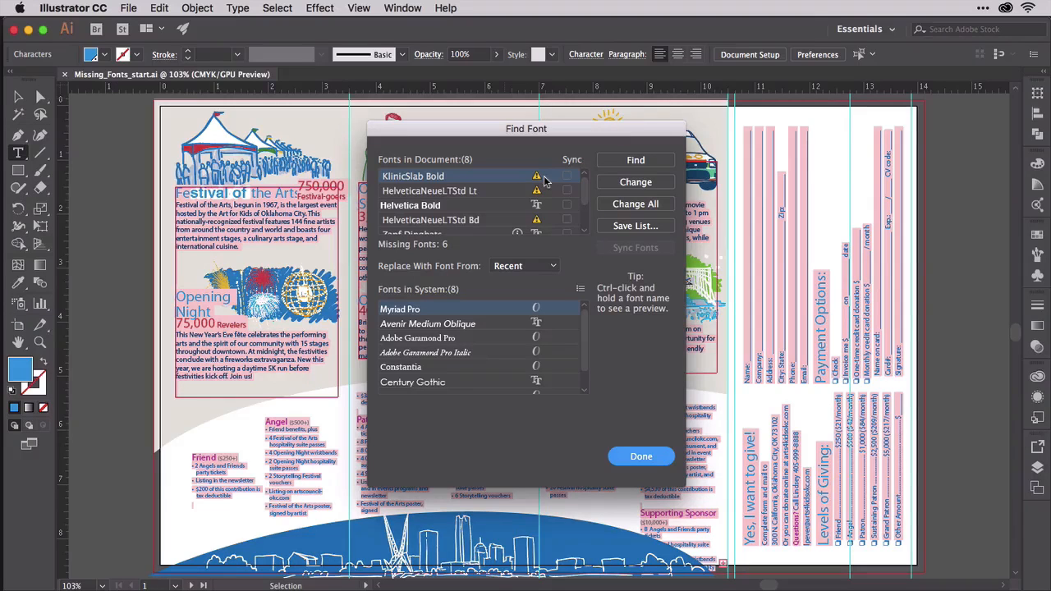
scroll("down", 3)
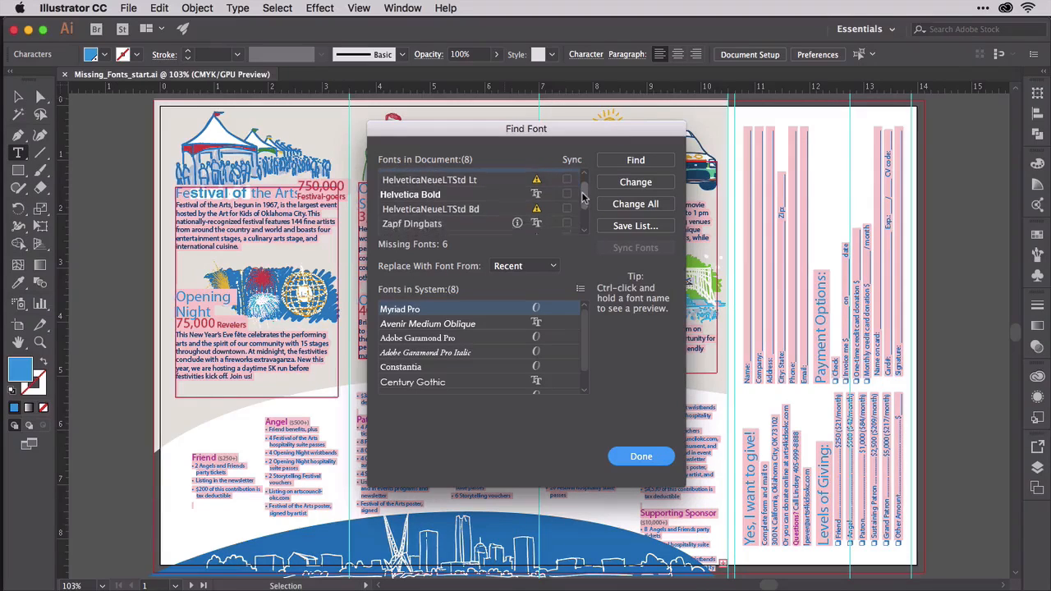
scroll("down", 3)
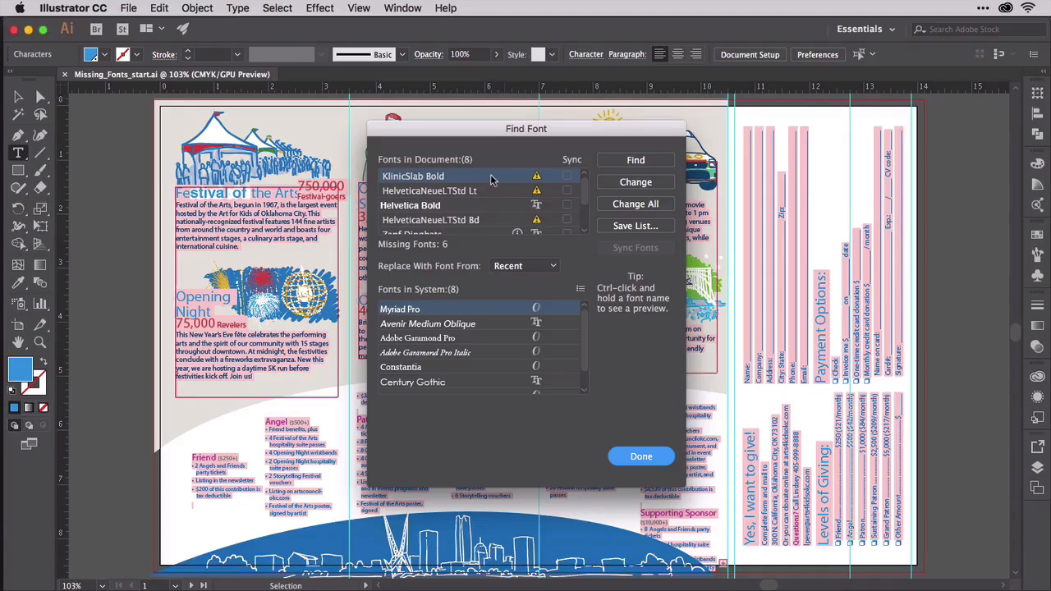
left_click(428, 190)
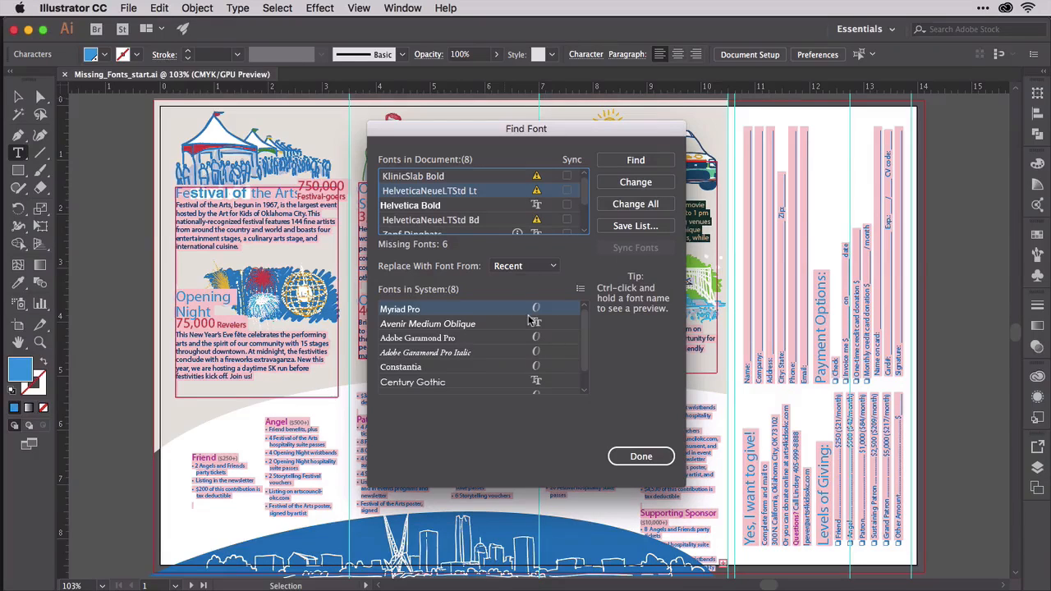
scroll("down", 3)
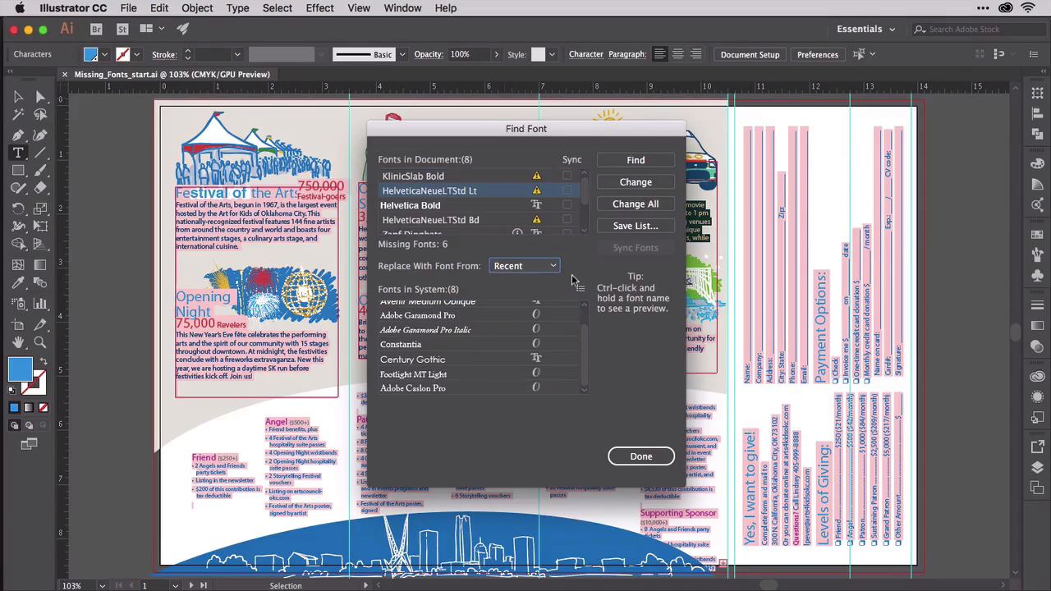
mouse_move(558, 278)
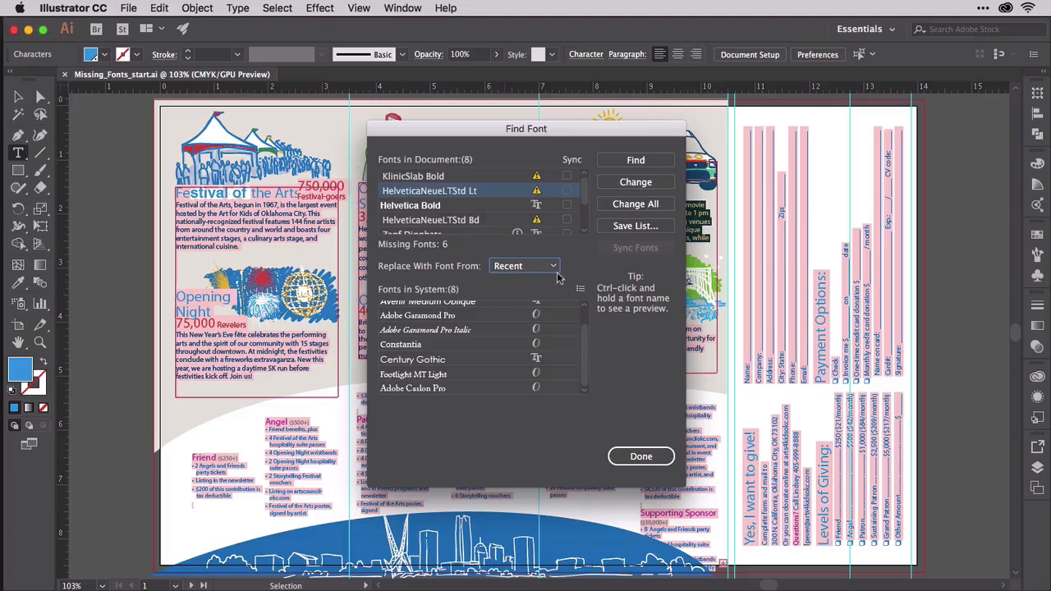
Switch the replacement source to System fonts and pick Helvetica Neue Light
left_click(523, 265)
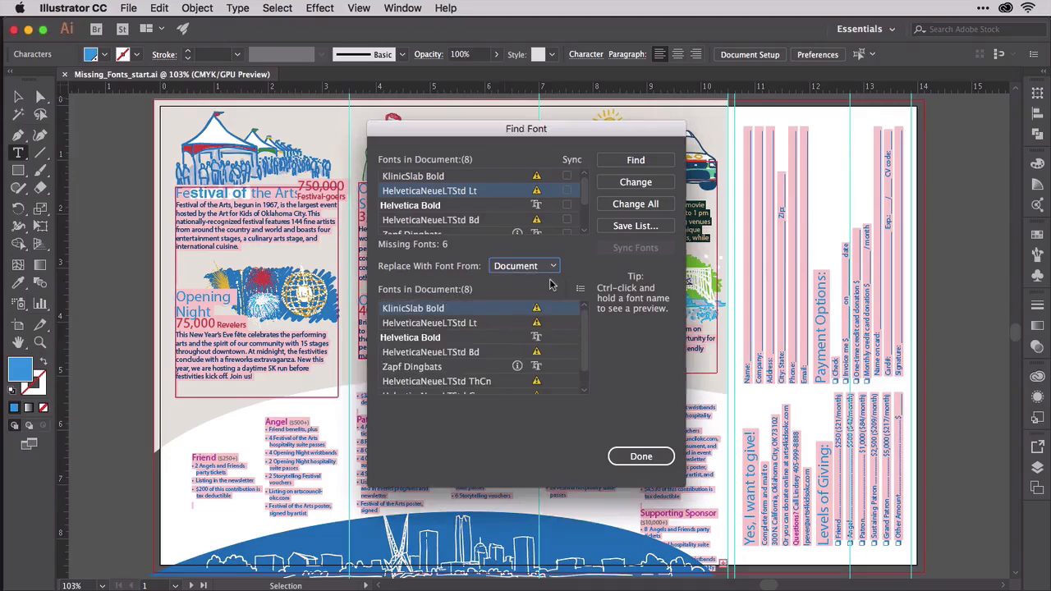
mouse_move(580, 320)
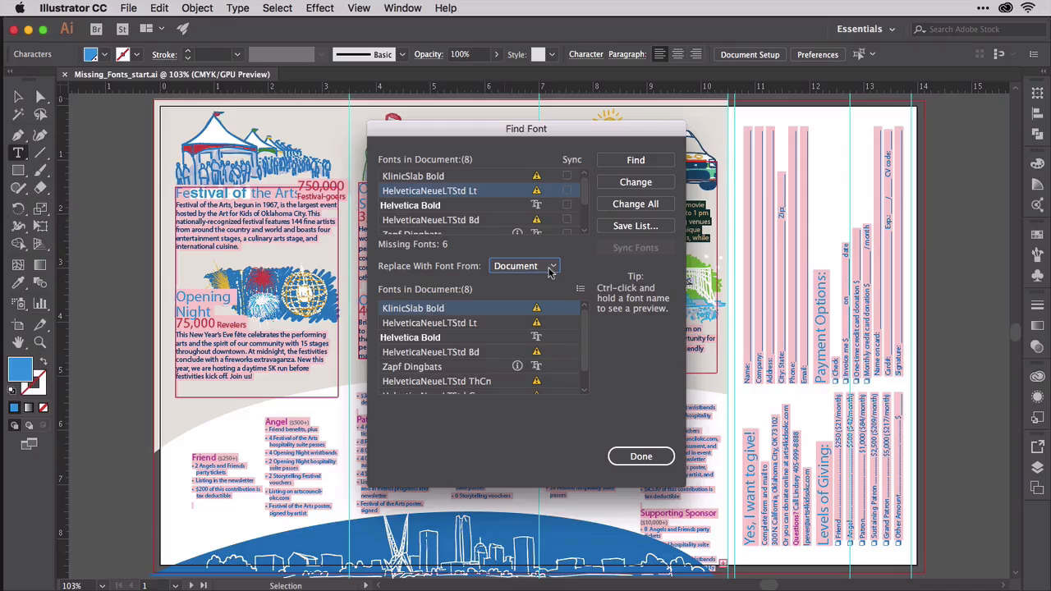
left_click(524, 265)
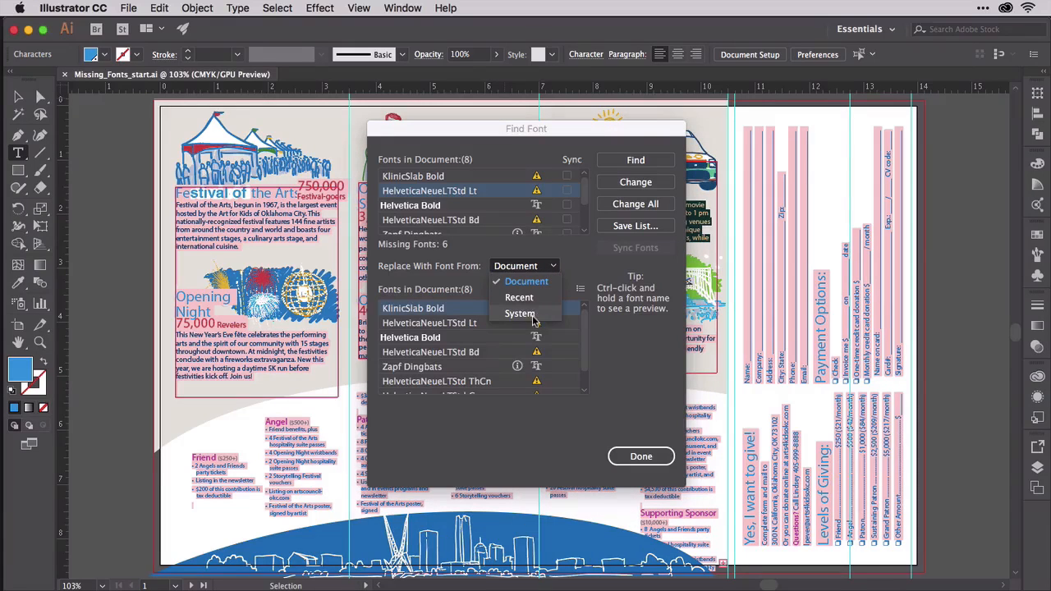
left_click(519, 313)
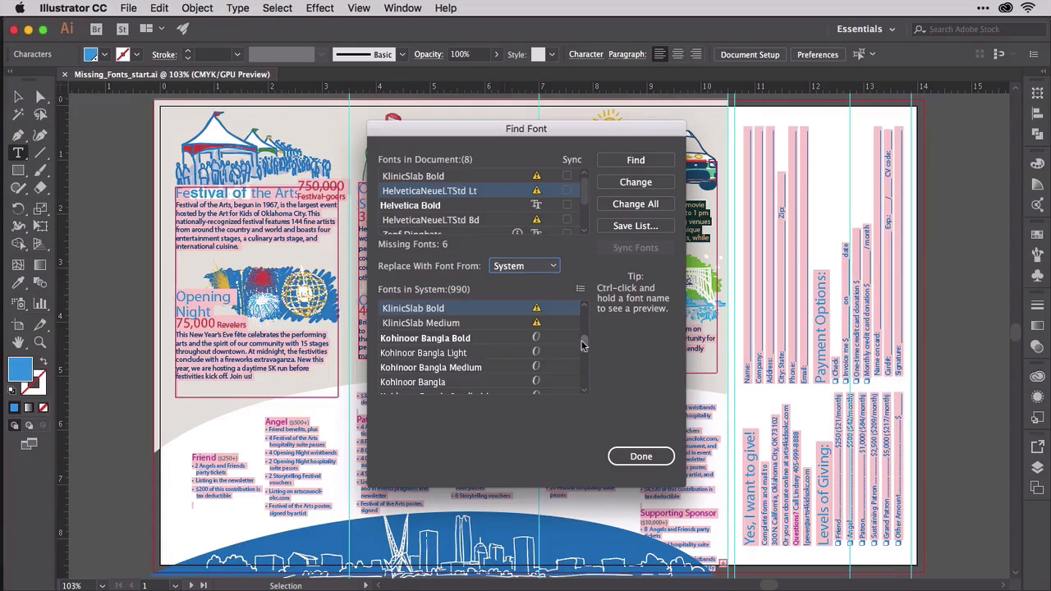
scroll("up", 3)
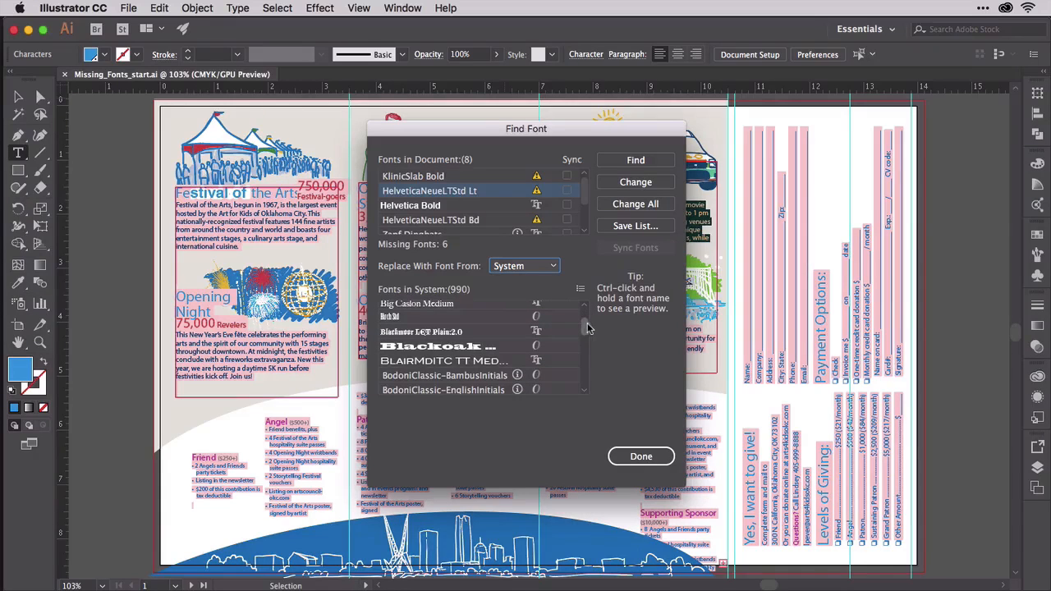
scroll("down", 3)
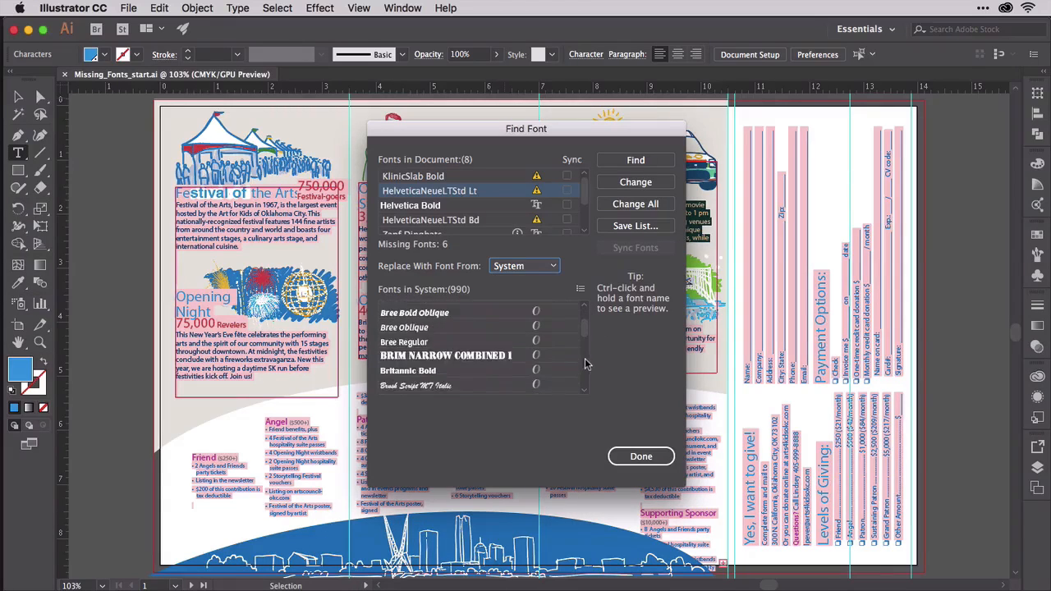
scroll("down", 3)
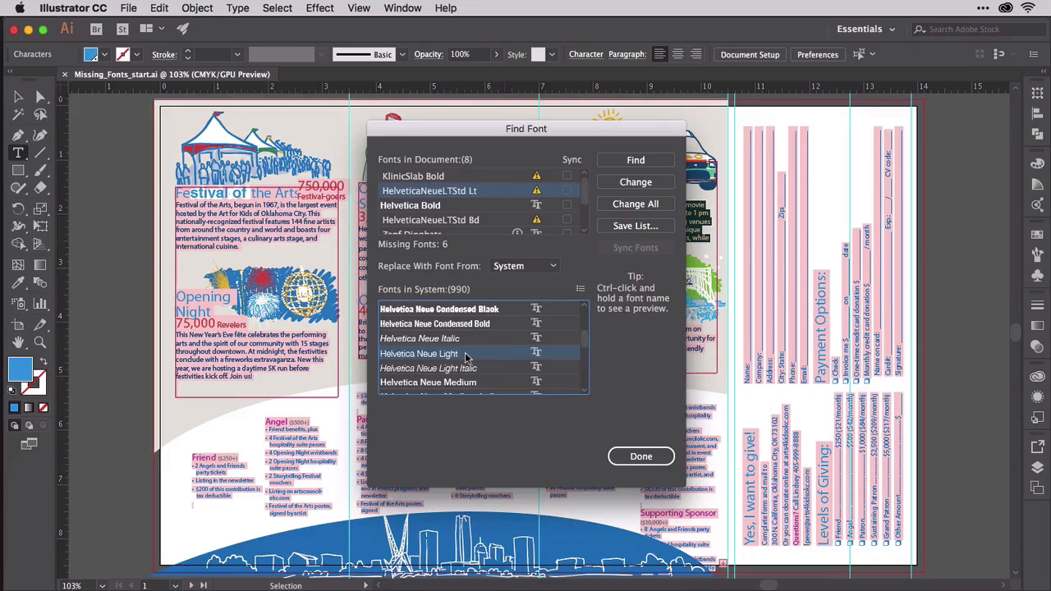
Change all HelveticaNeueLTStd Lt text to Helvetica Neue Light, then select HelveticaNeueLTStd Cn
left_click(635, 160)
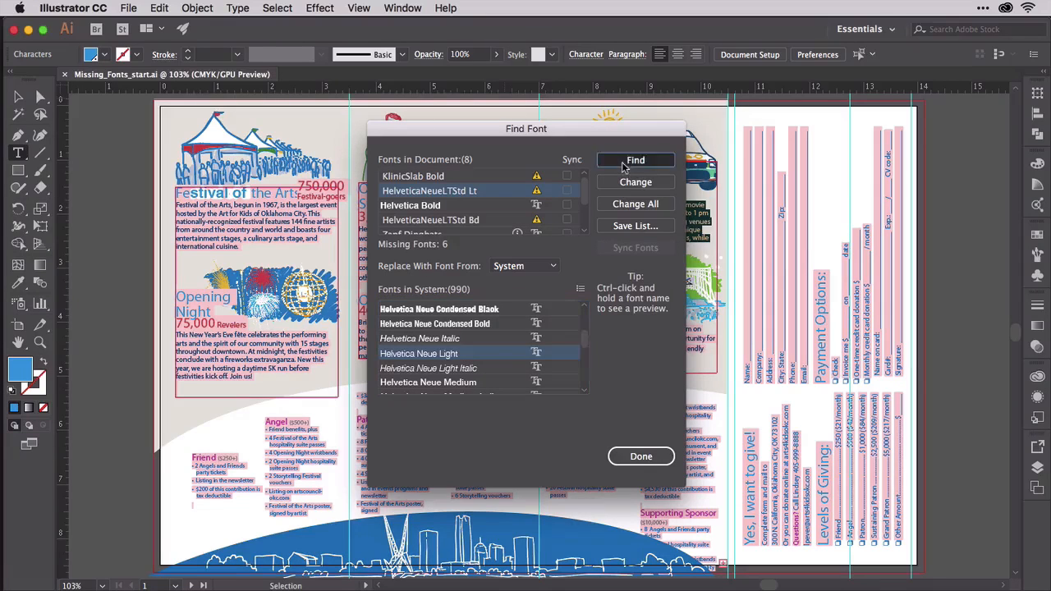
left_click_drag(525, 128, 412, 174)
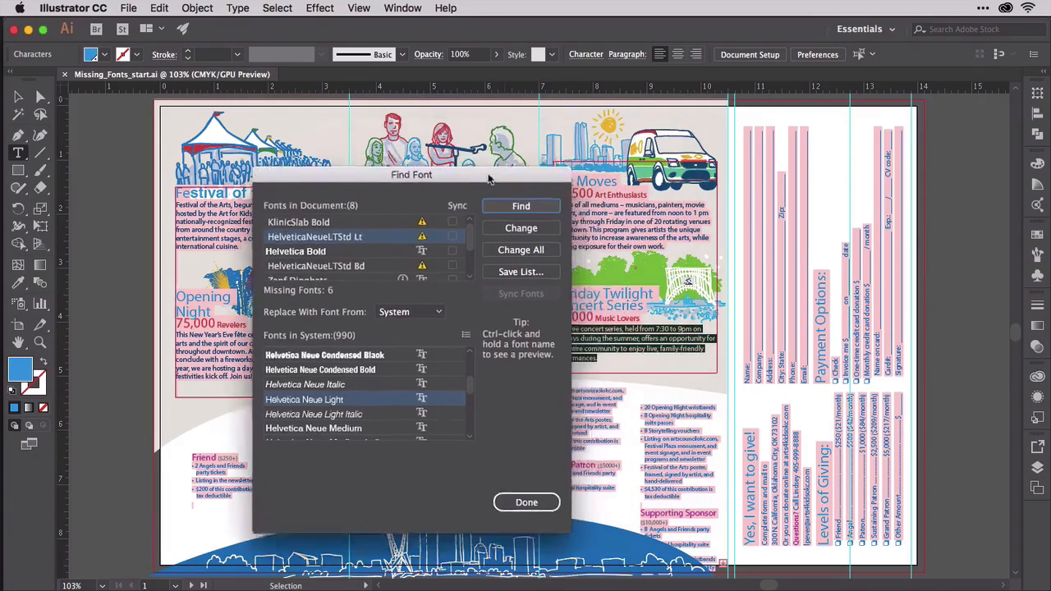
left_click_drag(412, 175, 316, 232)
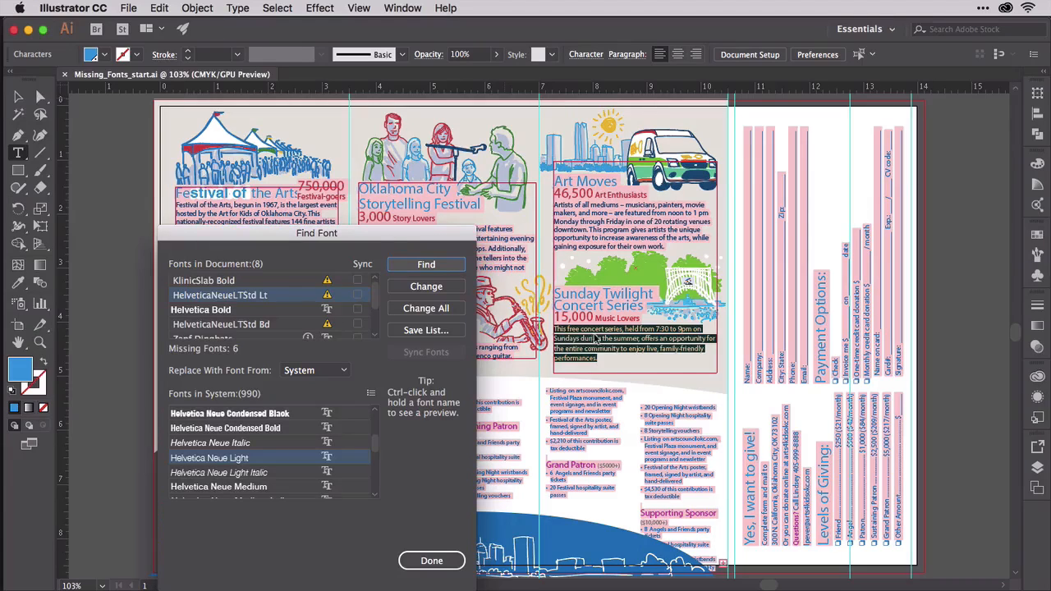
left_click_drag(316, 232, 399, 132)
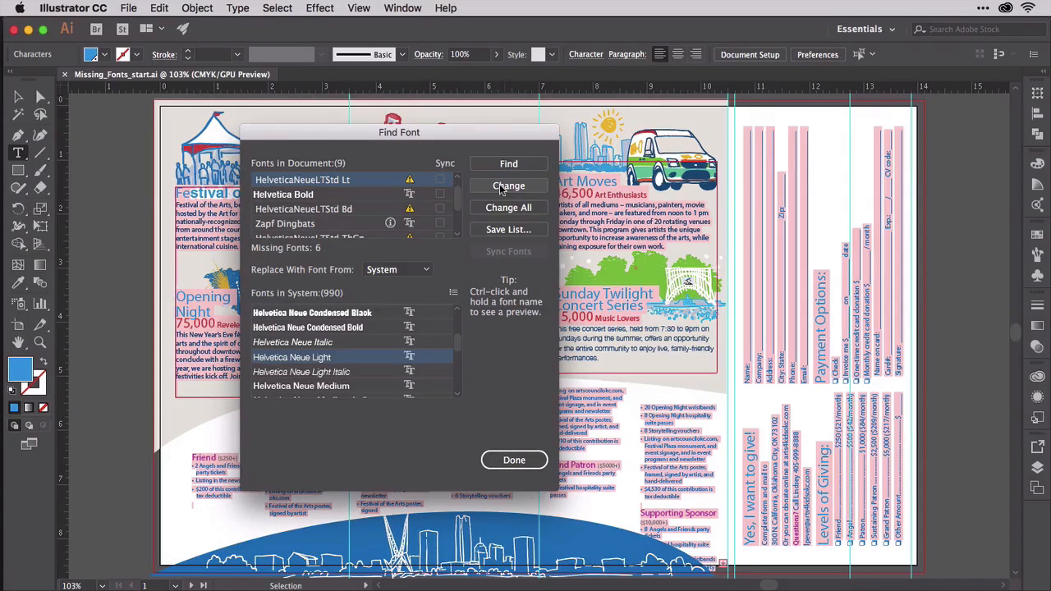
left_click(508, 206)
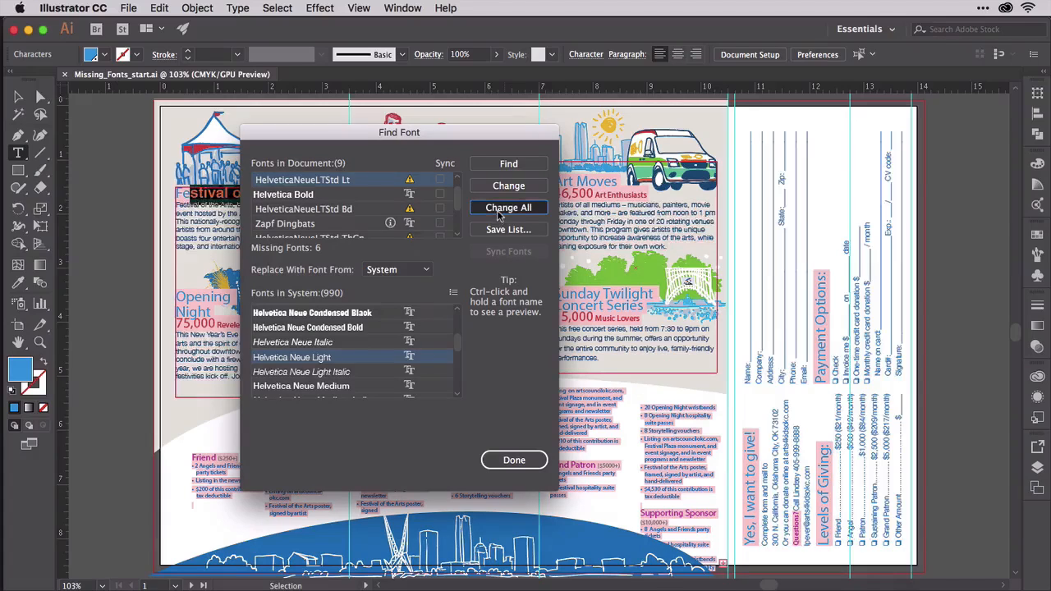
left_click(508, 207)
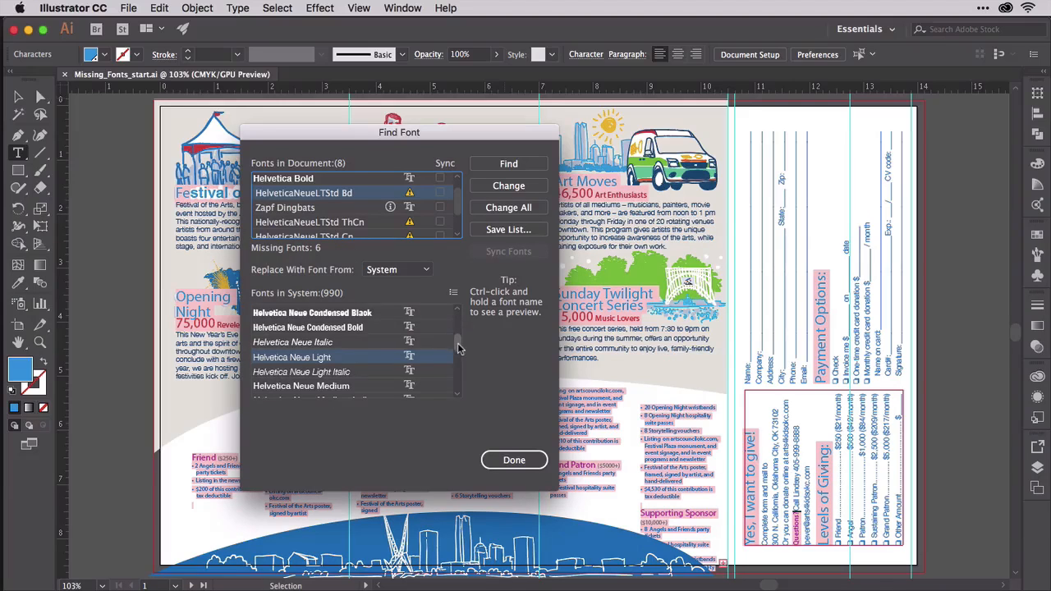
scroll("up", 3)
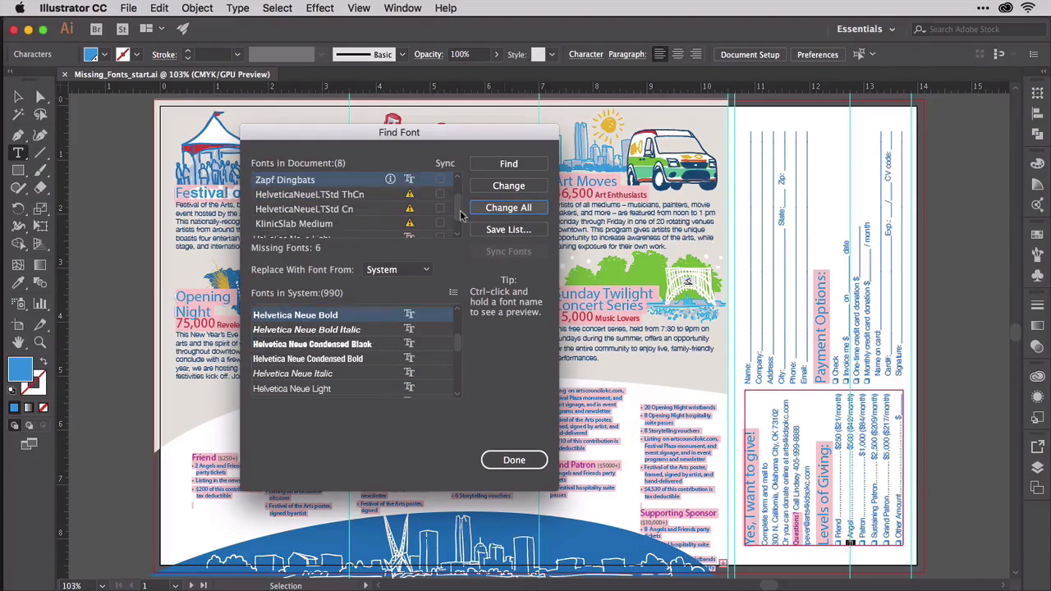
left_click(310, 194)
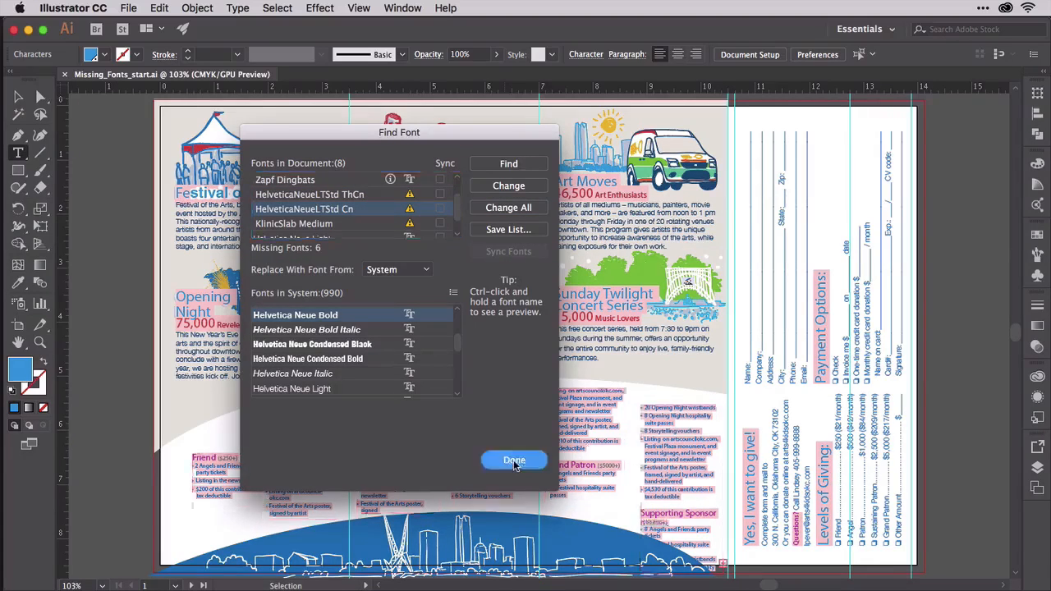
Close the Find Font dialog with Done
left_click(514, 459)
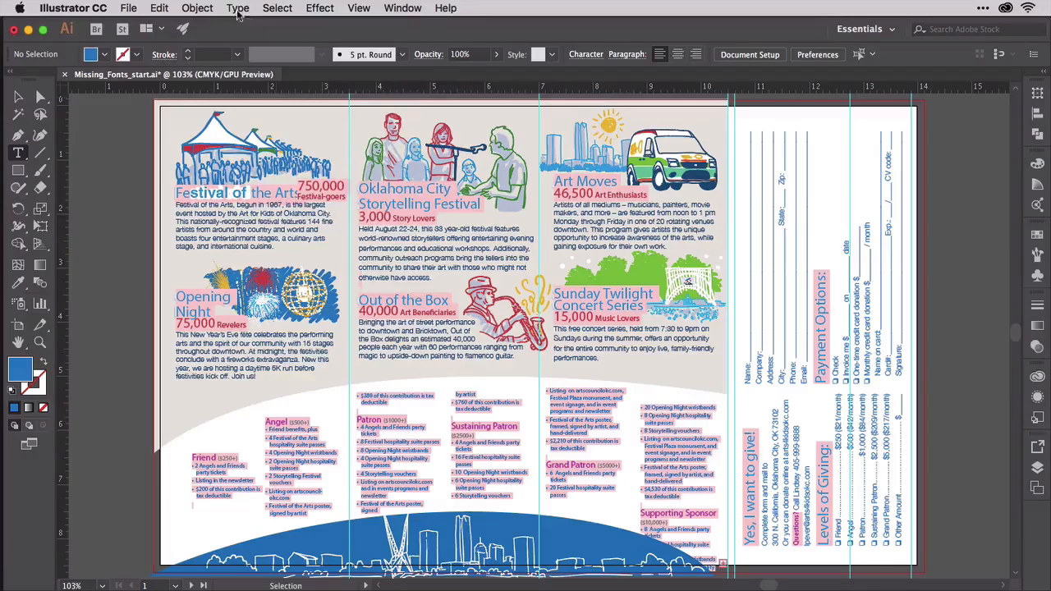
Reopen Find Font and change all Helvetica Bold to Kohinoor Bangla Bold
left_click(238, 9)
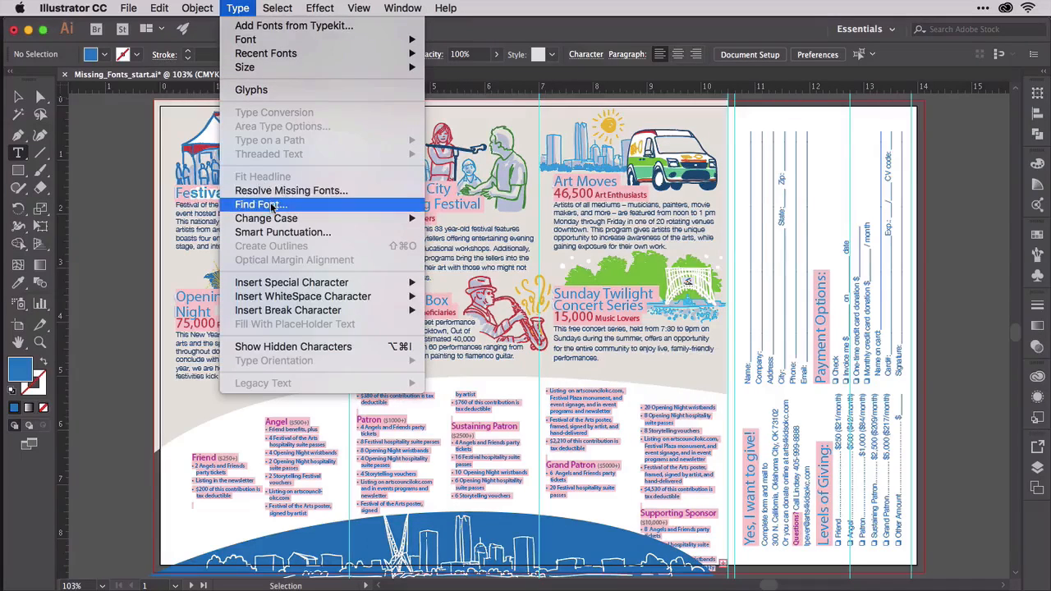
left_click(262, 205)
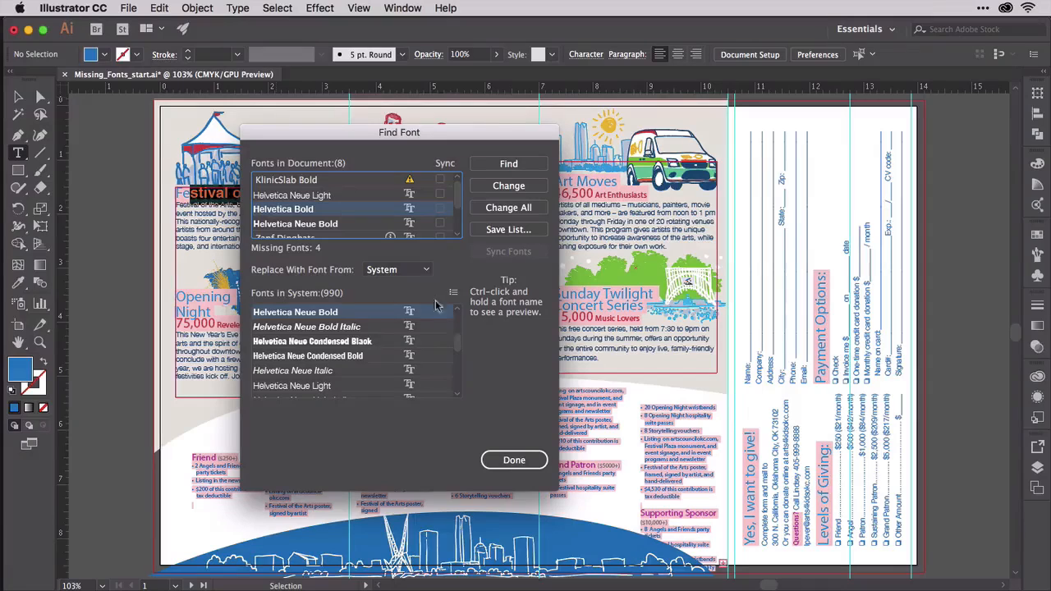
scroll("down", 3)
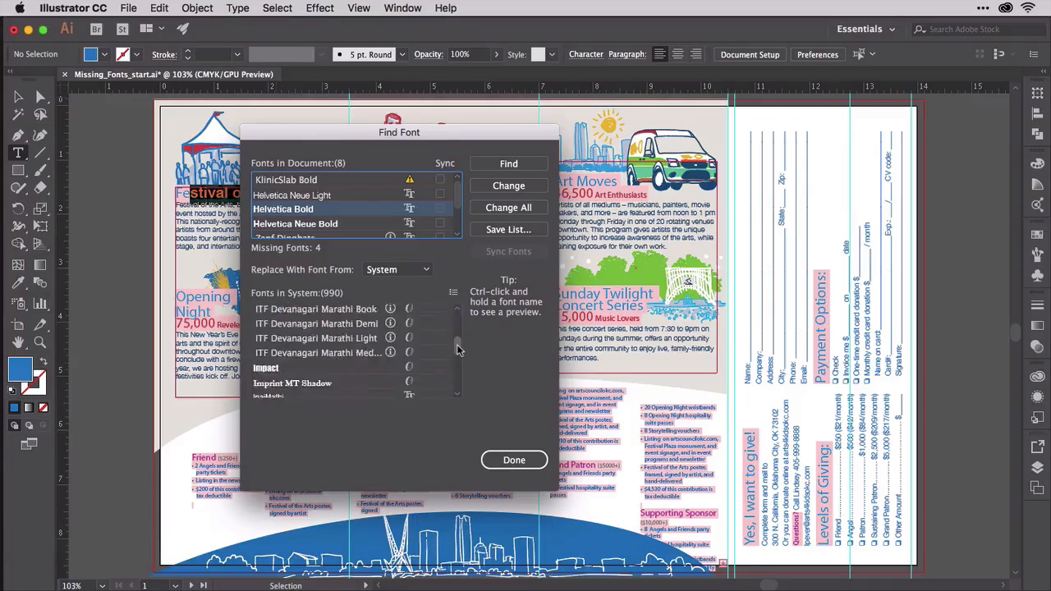
scroll("down", 3)
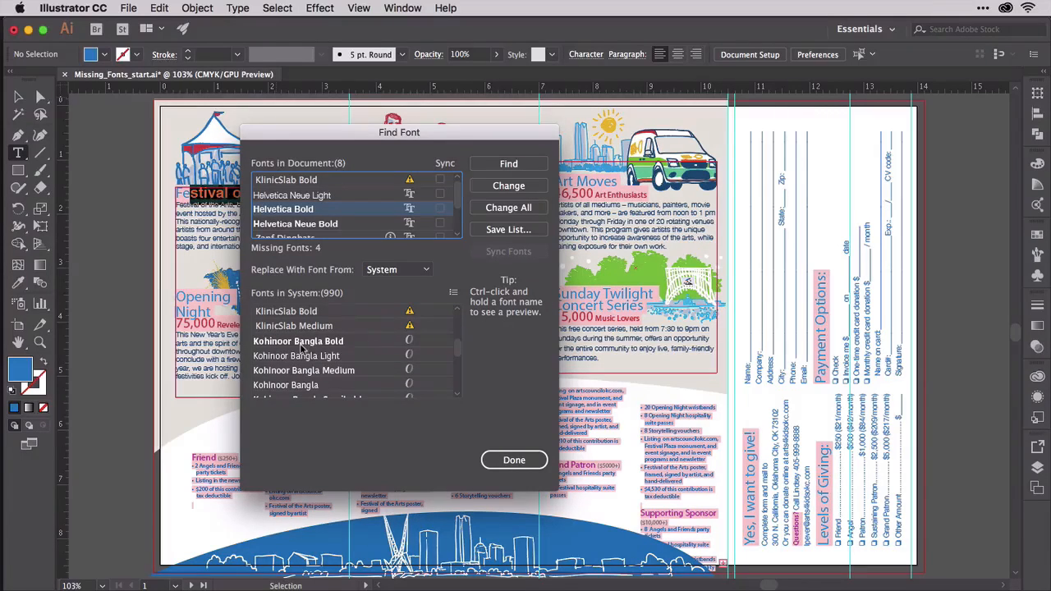
left_click(298, 341)
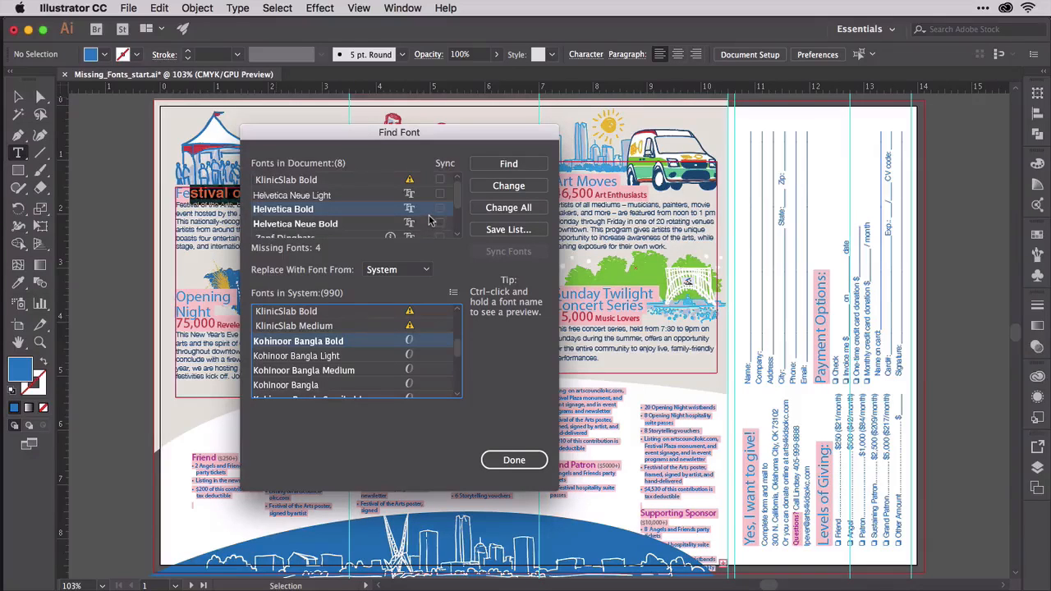
left_click(508, 207)
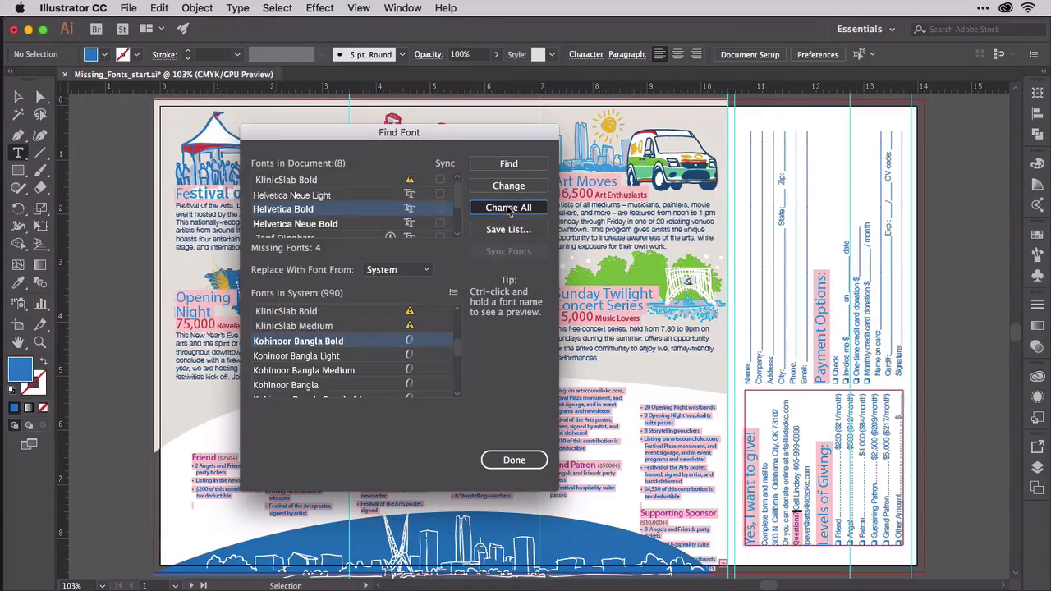
left_click(509, 207)
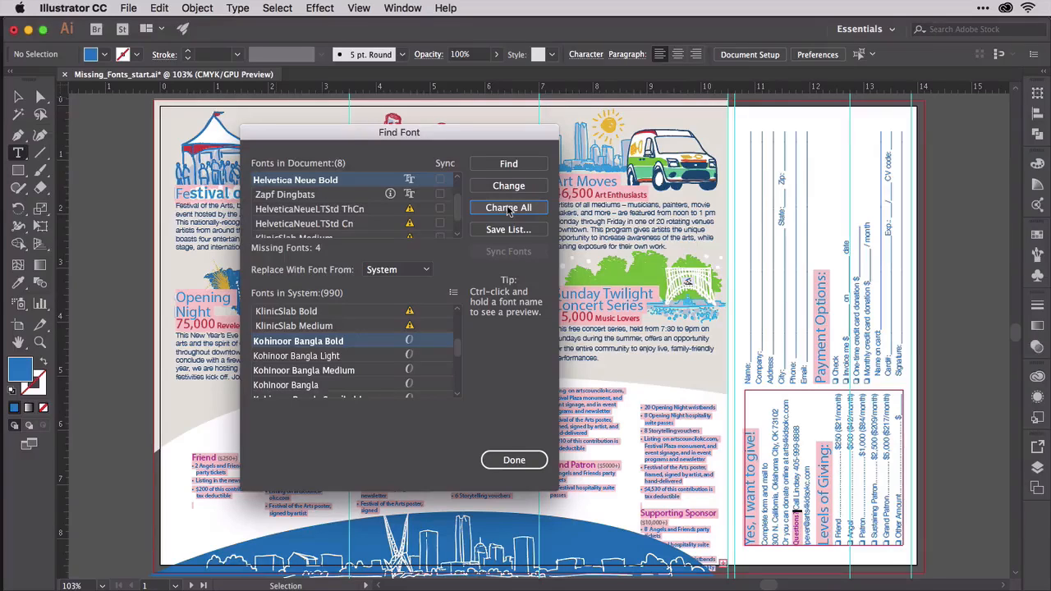